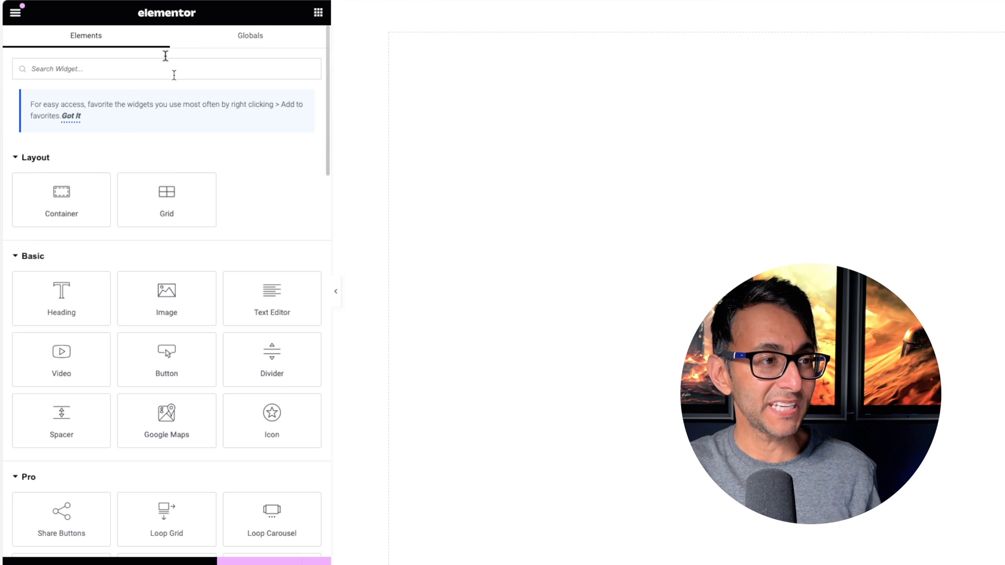
Step: Find the Menu widget in the Elements panel and add it to the canvas
{"action": "type", "text": "menu"}
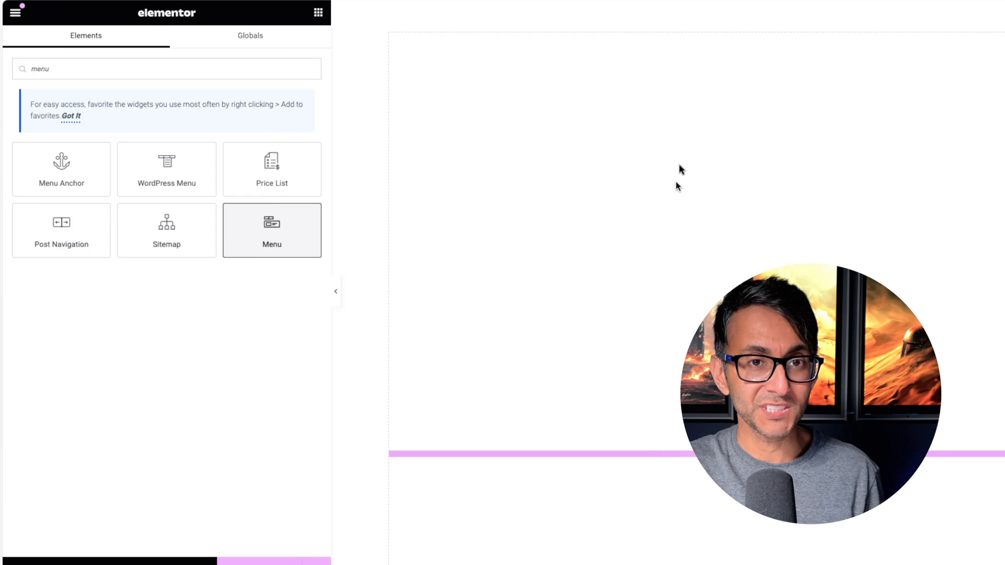
{"action": "left_click", "coordinate": [271, 230]}
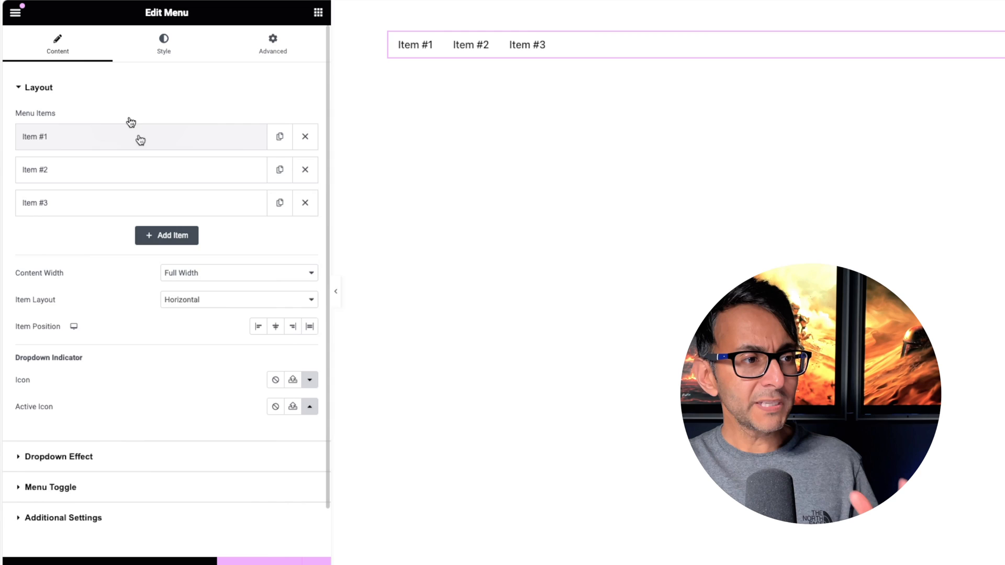
Step: Title the three menu items Home, About Me and Services in their Title fields
{"action": "left_click", "coordinate": [140, 136]}
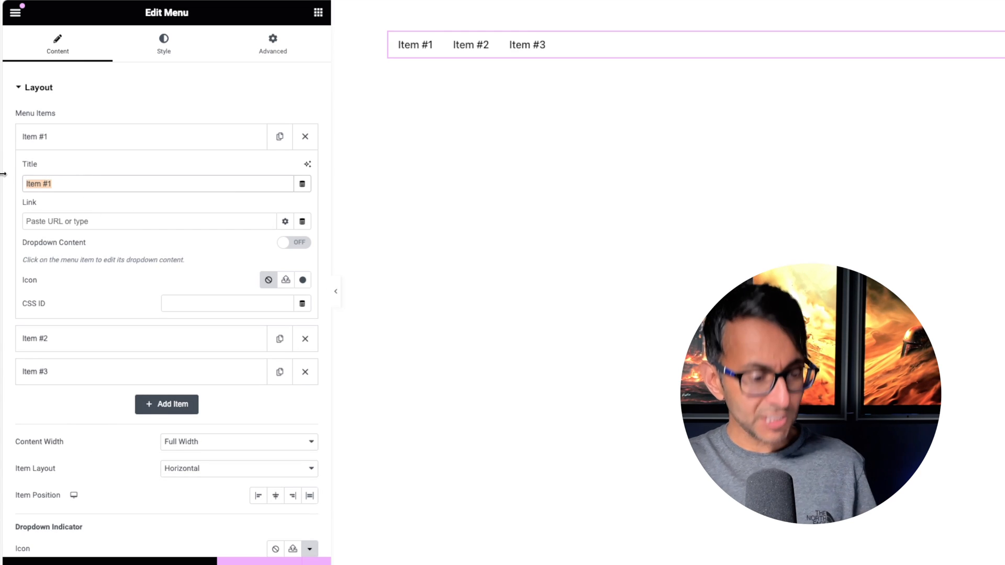
{"action": "type", "text": "Home"}
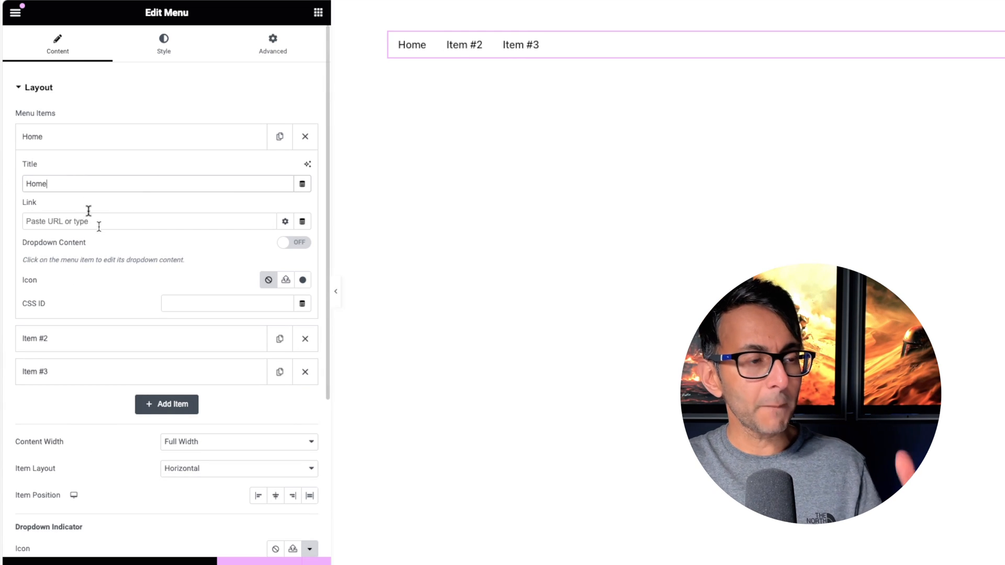
{"action": "left_click", "coordinate": [32, 136]}
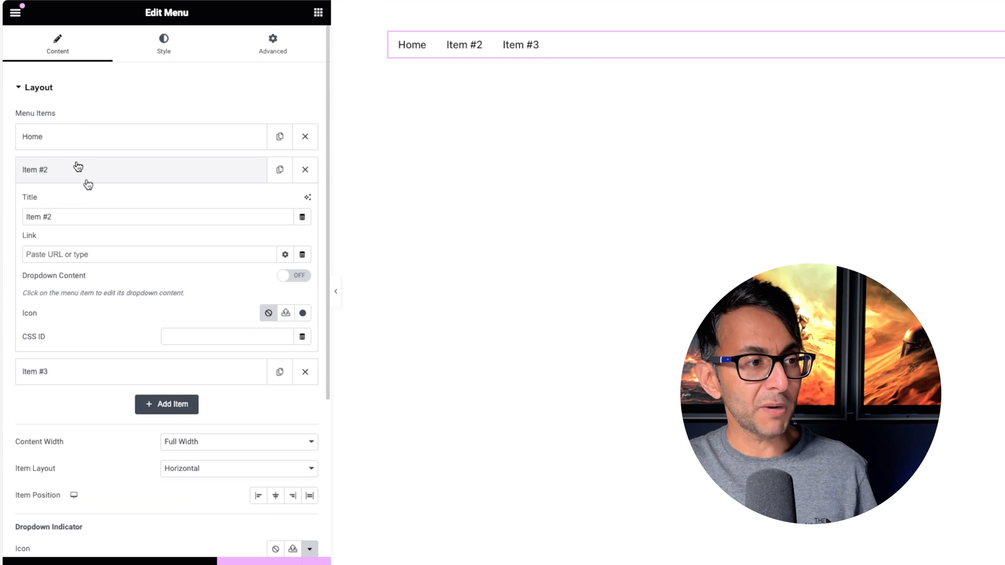
{"action": "type", "text": "About Me"}
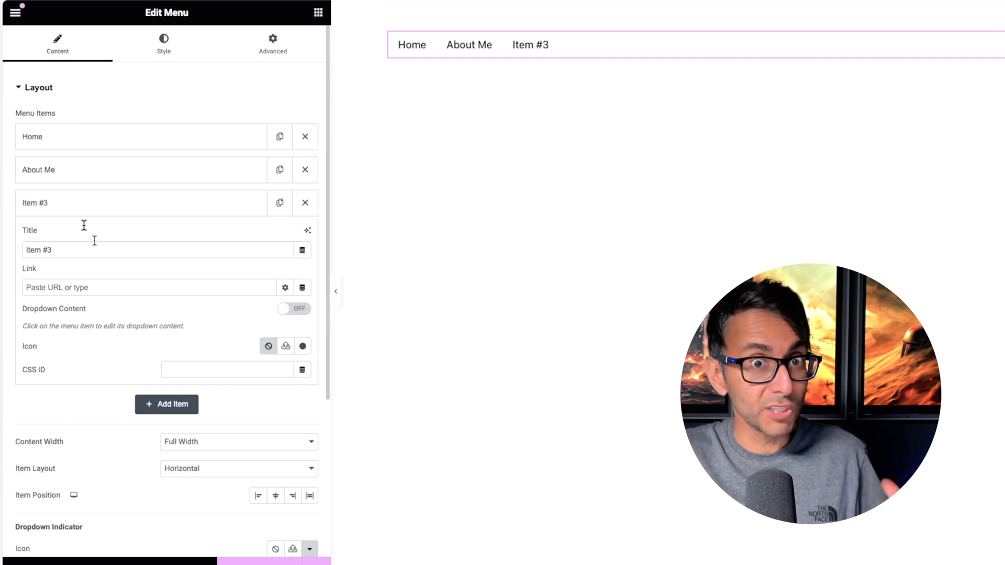
{"action": "type", "text": "Services"}
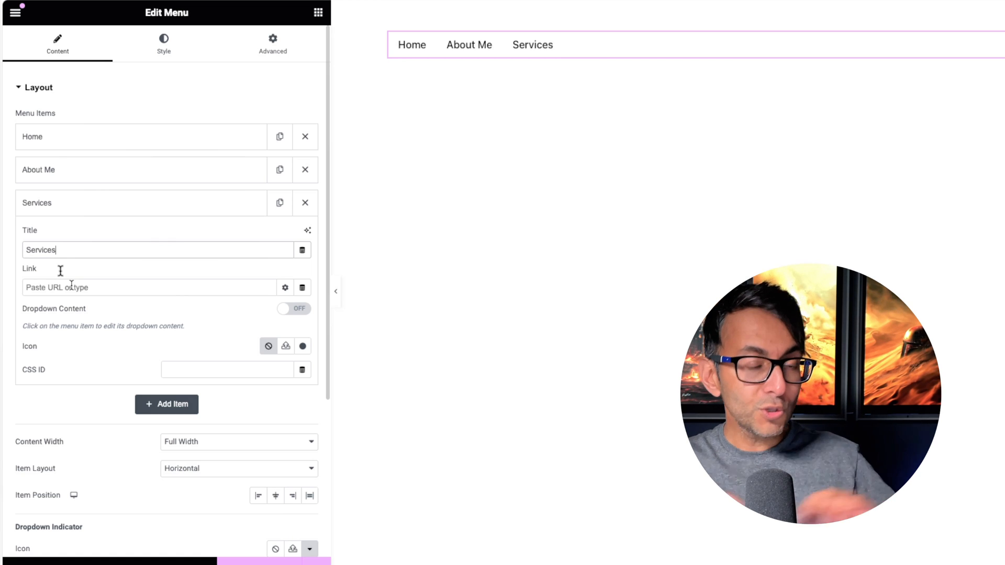
Step: Enable Dropdown Content on the Services item so it shows a dropdown arrow
{"action": "left_click", "coordinate": [293, 309]}
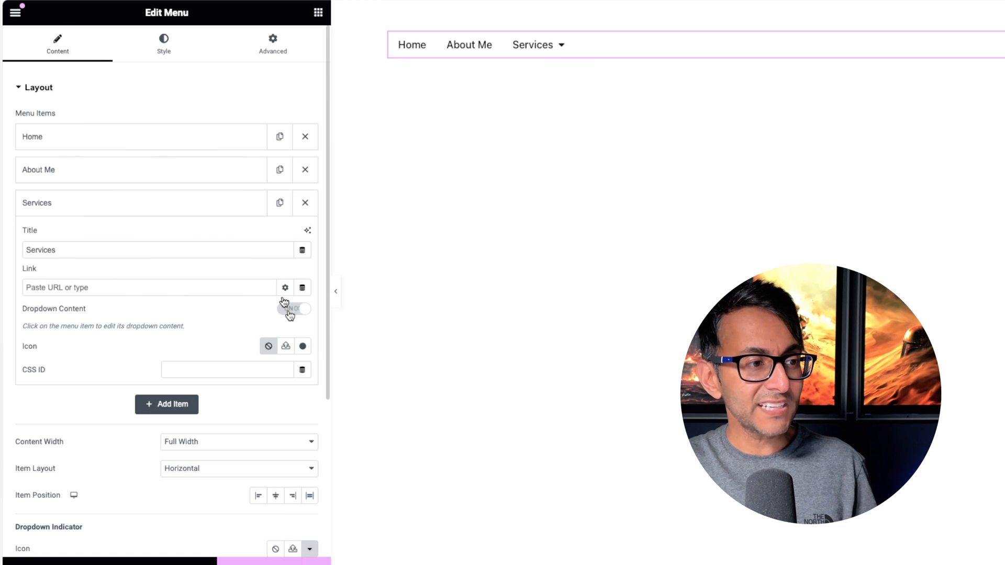
{"action": "left_click", "coordinate": [36, 202]}
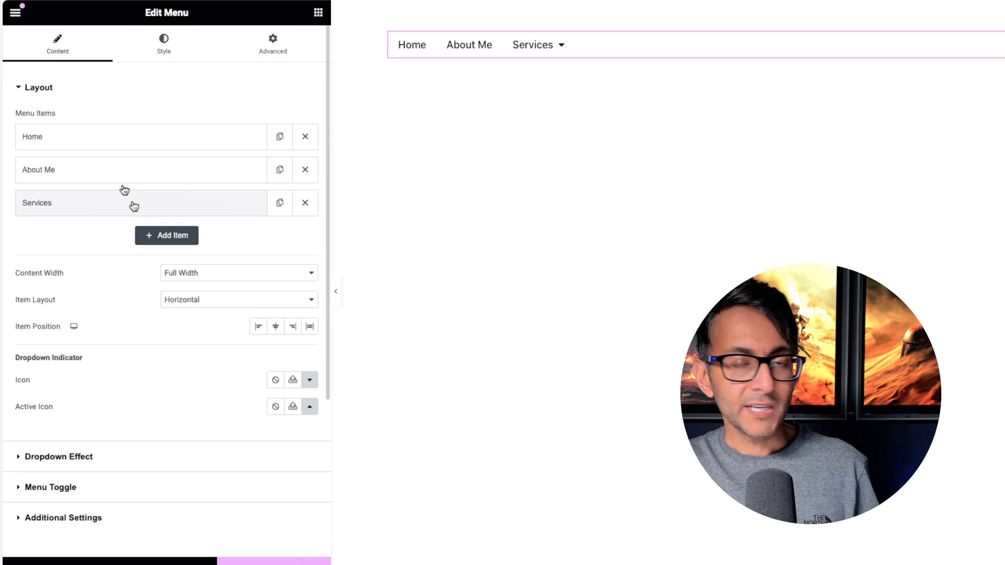
{"action": "left_click", "coordinate": [134, 203]}
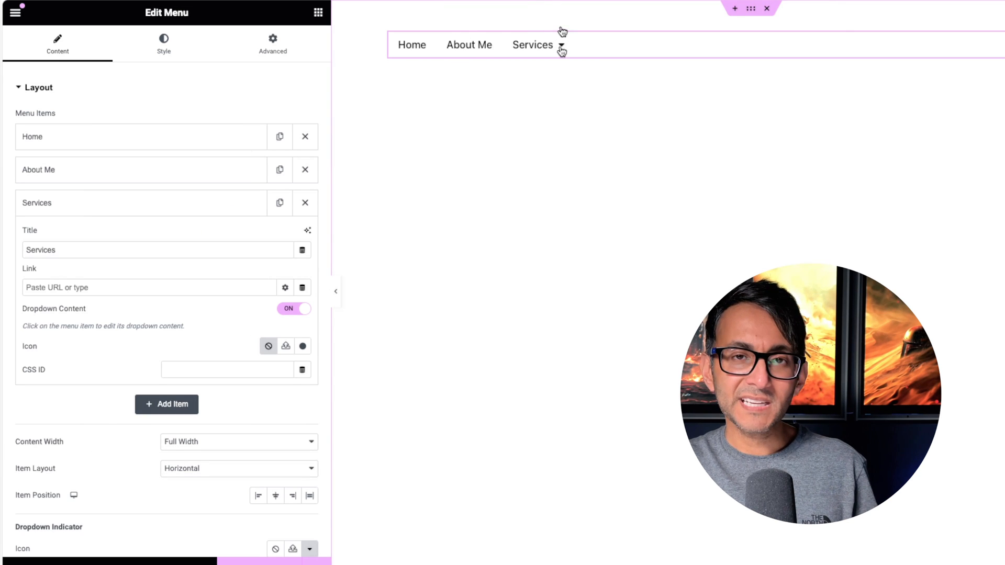
{"action": "left_click", "coordinate": [293, 308]}
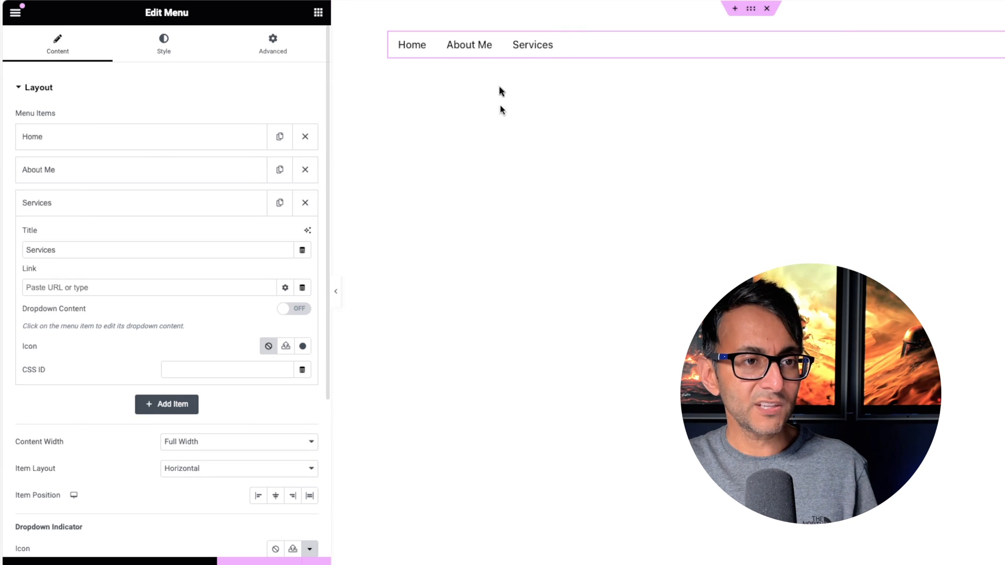
{"action": "left_click", "coordinate": [294, 308]}
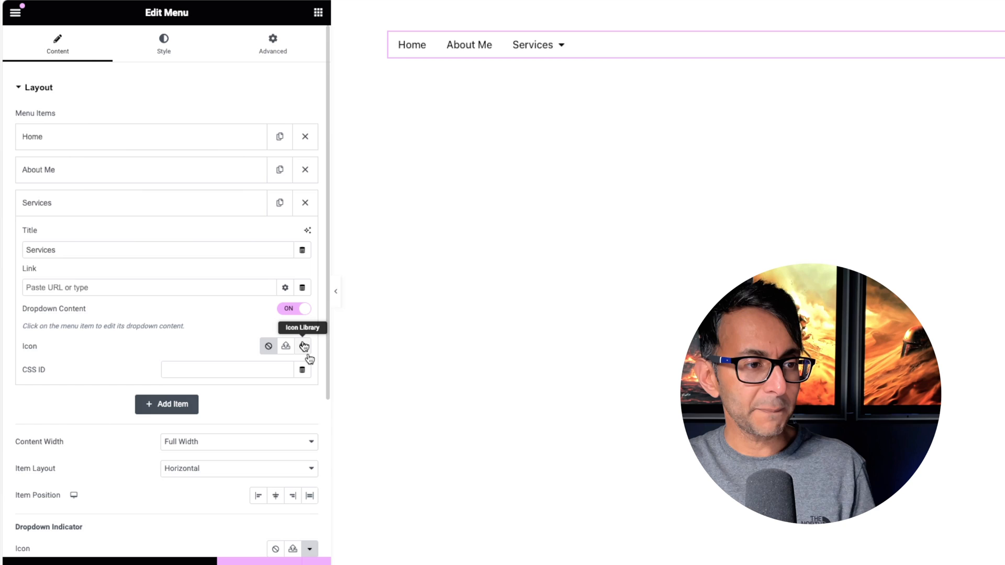
Step: Look at the Icon Library without choosing an icon, then reveal the empty Services dropdown area
{"action": "left_click", "coordinate": [303, 346]}
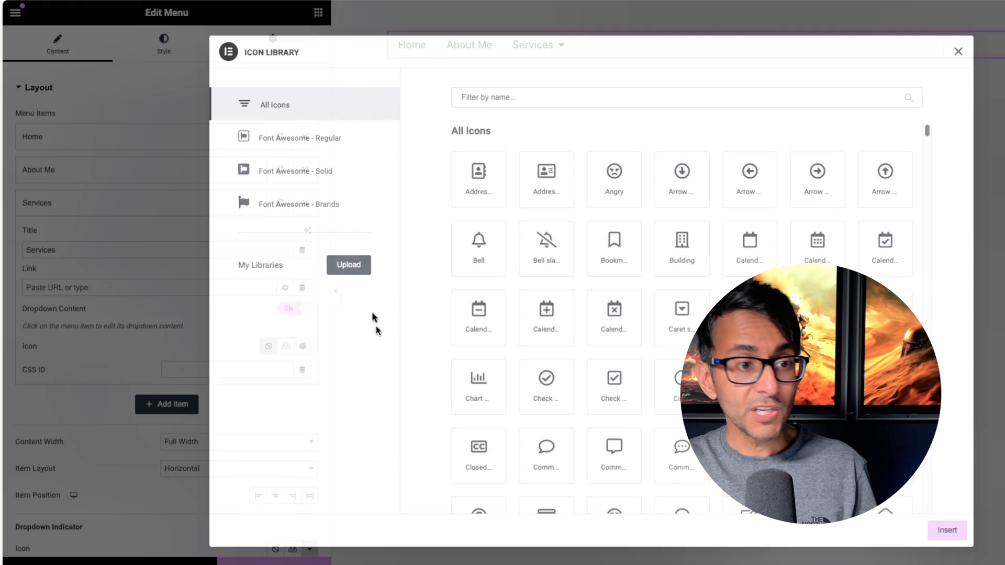
{"action": "left_click", "coordinate": [957, 51]}
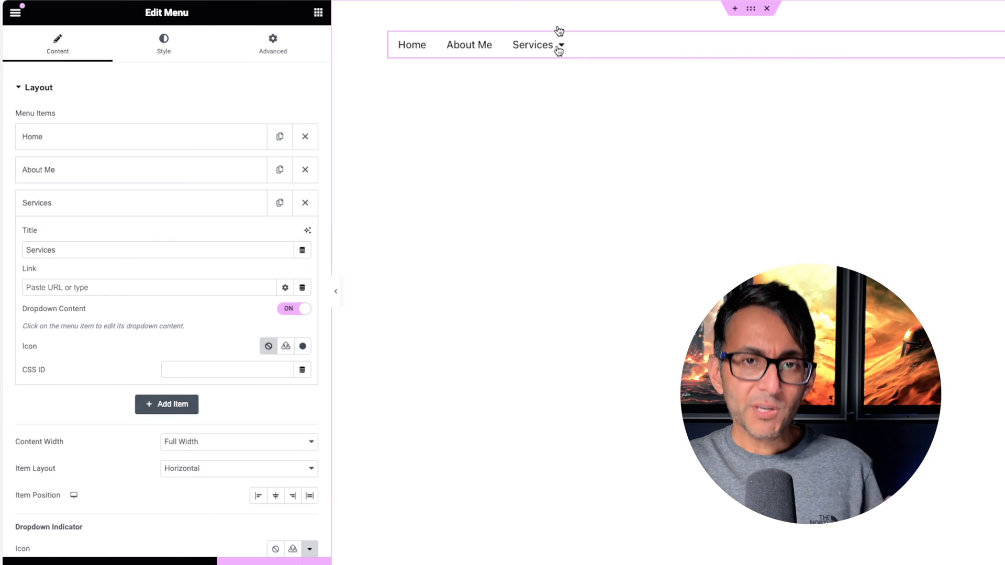
{"action": "left_click", "coordinate": [532, 44]}
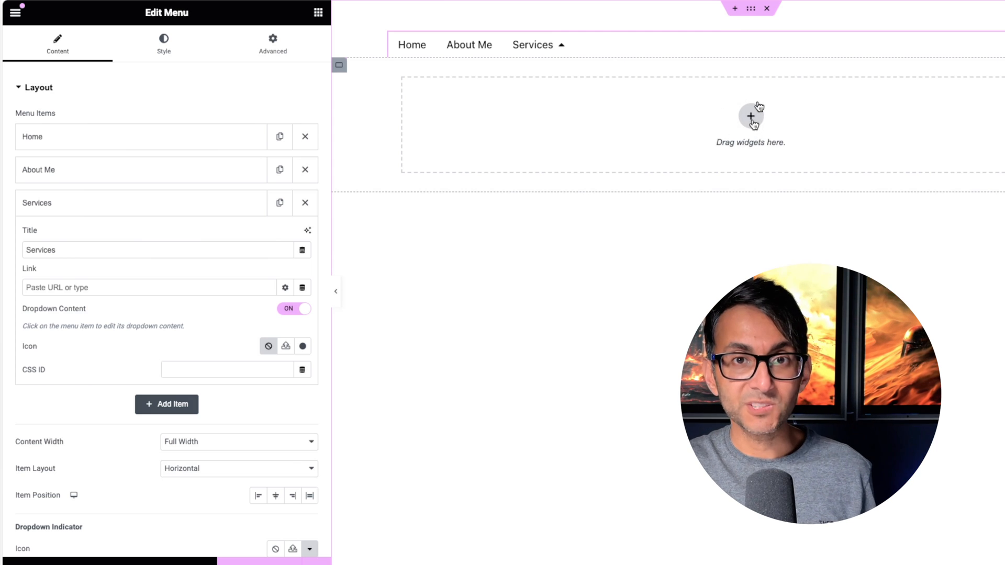
Step: Insert a column structure into the Services dropdown and return to the widget list to fill it
{"action": "left_click", "coordinate": [751, 117]}
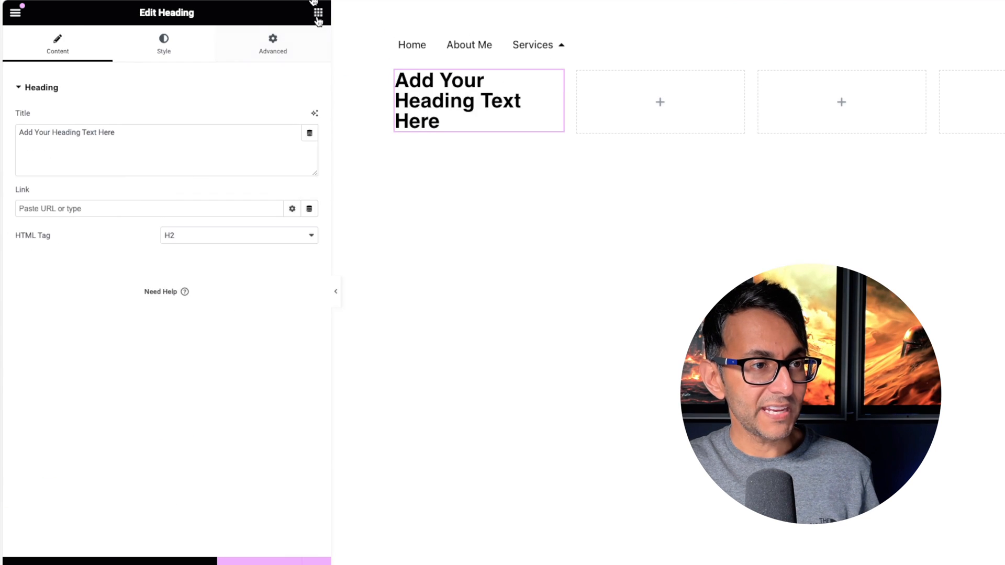
{"action": "left_click", "coordinate": [659, 102]}
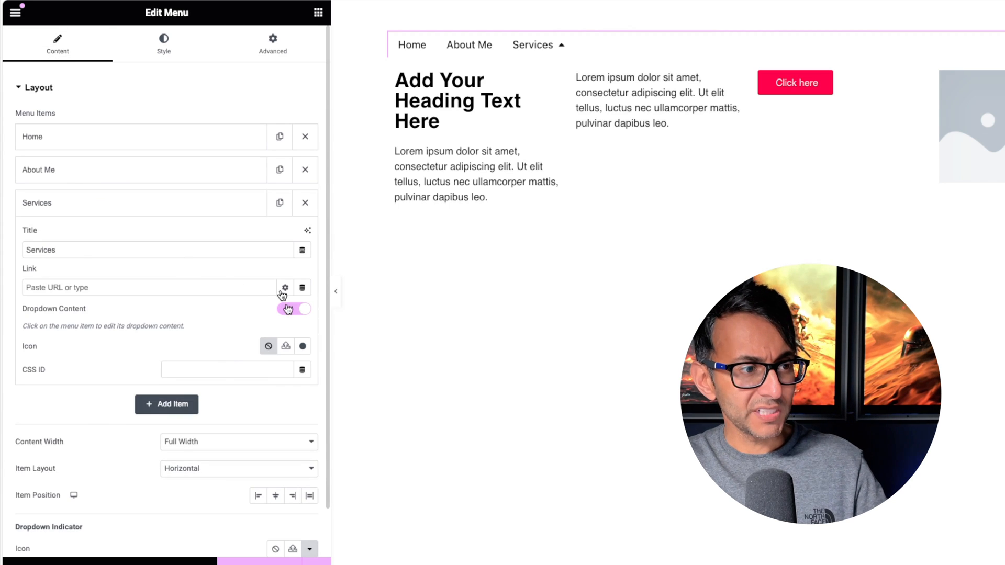
{"action": "left_click", "coordinate": [289, 309]}
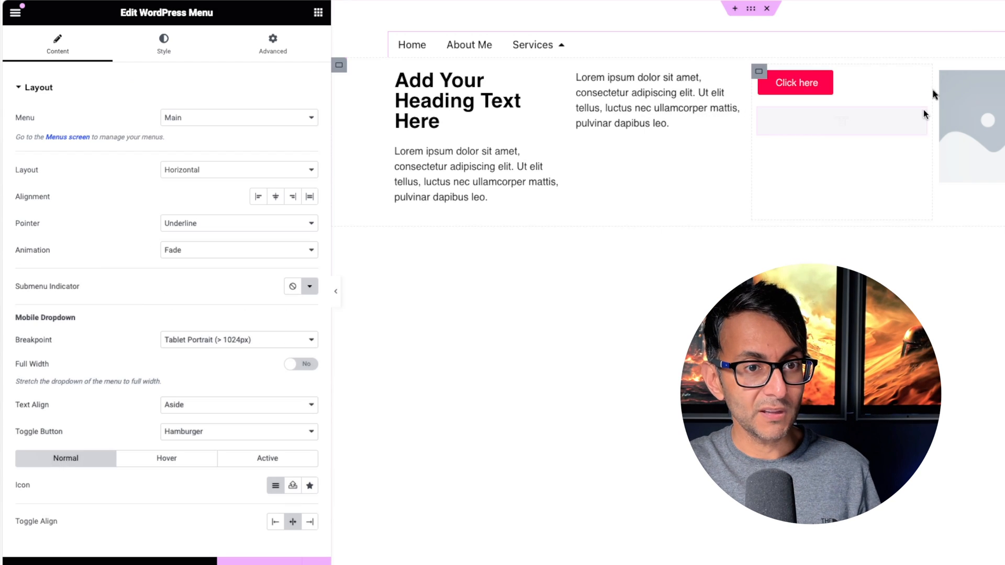
Step: Set the WordPress Menu widget's Layout to Vertical so its links stack
{"action": "left_click", "coordinate": [237, 169]}
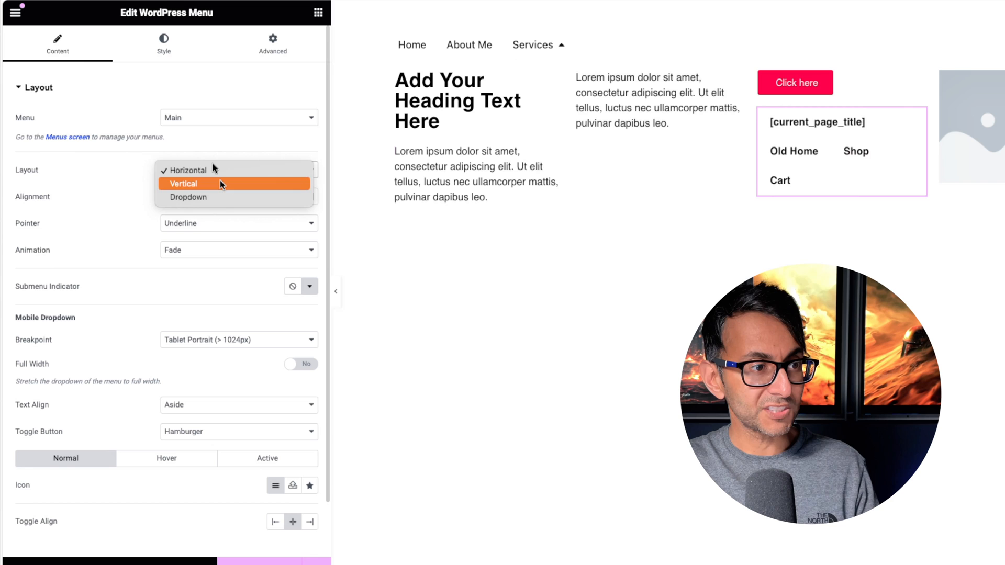
{"action": "left_click", "coordinate": [183, 183]}
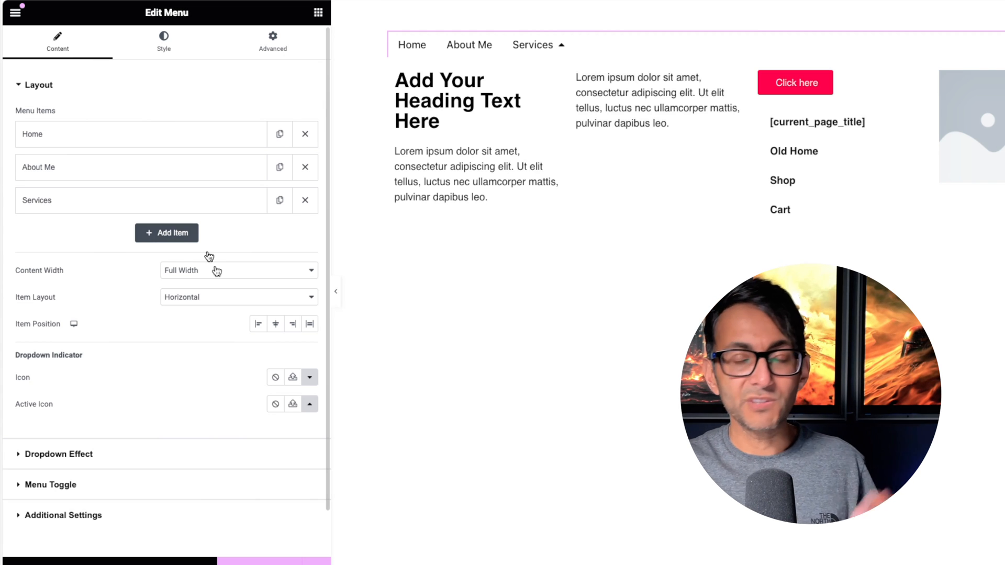
{"action": "left_click", "coordinate": [237, 296]}
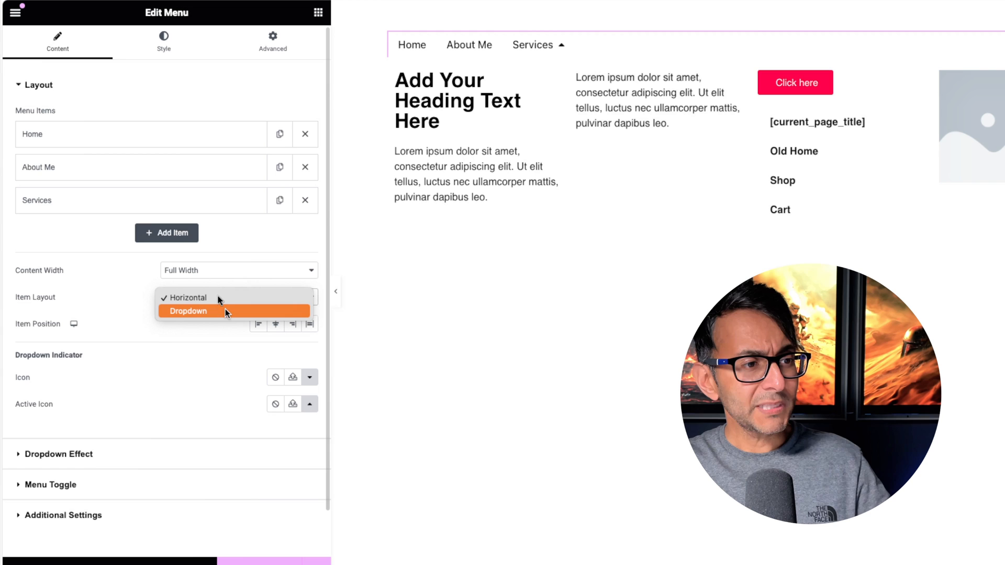
{"action": "left_click", "coordinate": [188, 311]}
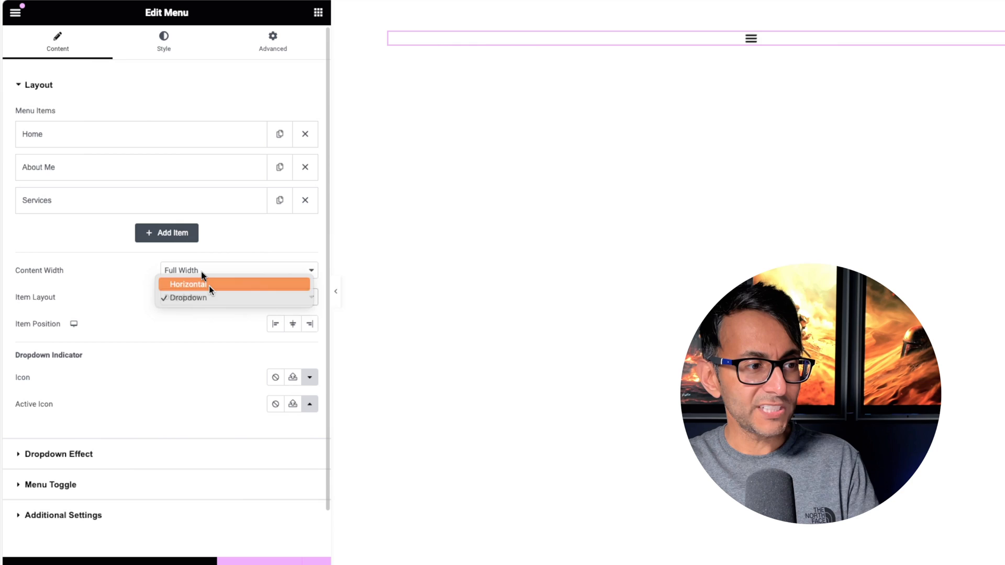
{"action": "left_click", "coordinate": [188, 284]}
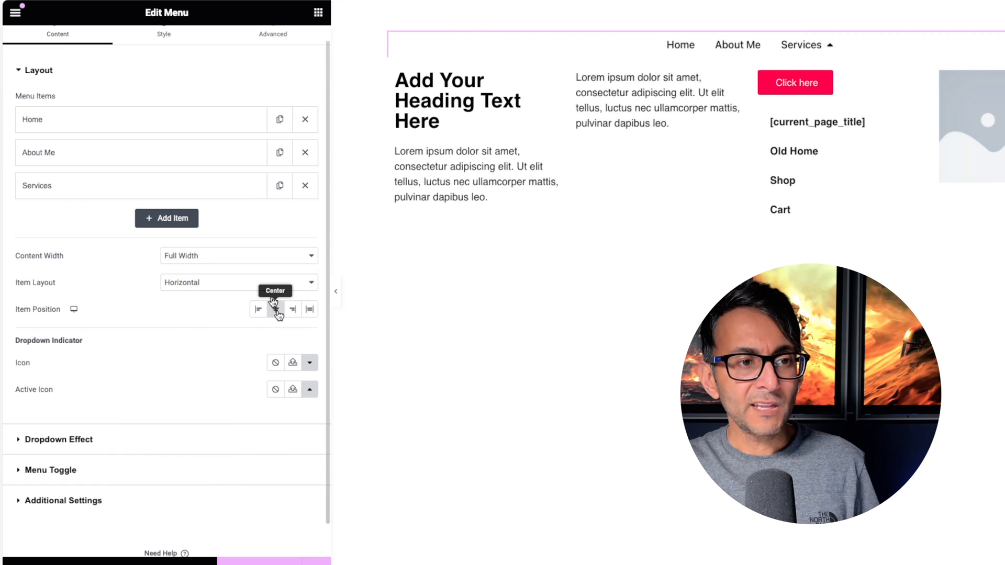
{"action": "left_click", "coordinate": [309, 309]}
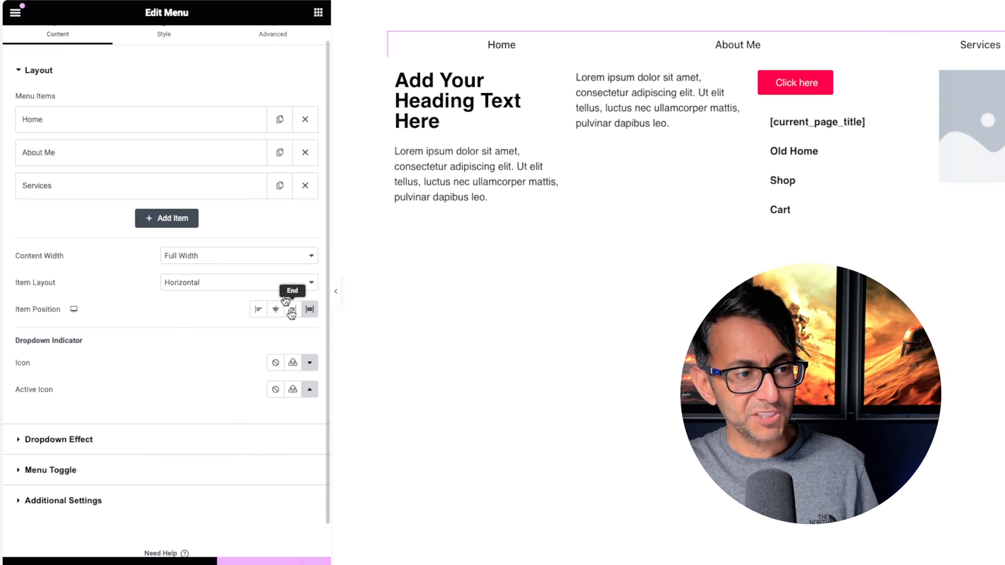
{"action": "left_click", "coordinate": [258, 308]}
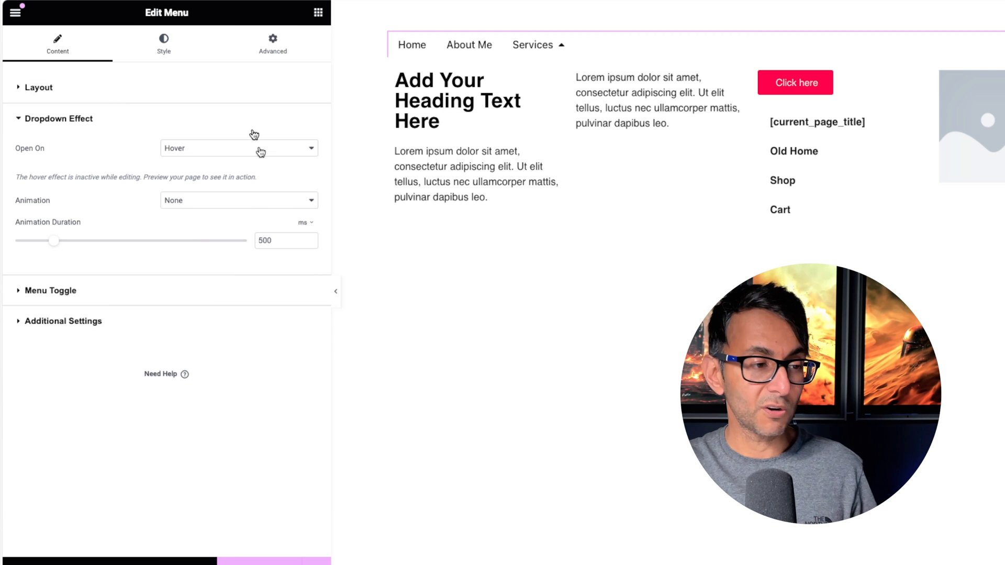
Step: Confirm Open On stays at Hover under Dropdown Effect and preview the live page
{"action": "left_click", "coordinate": [238, 148]}
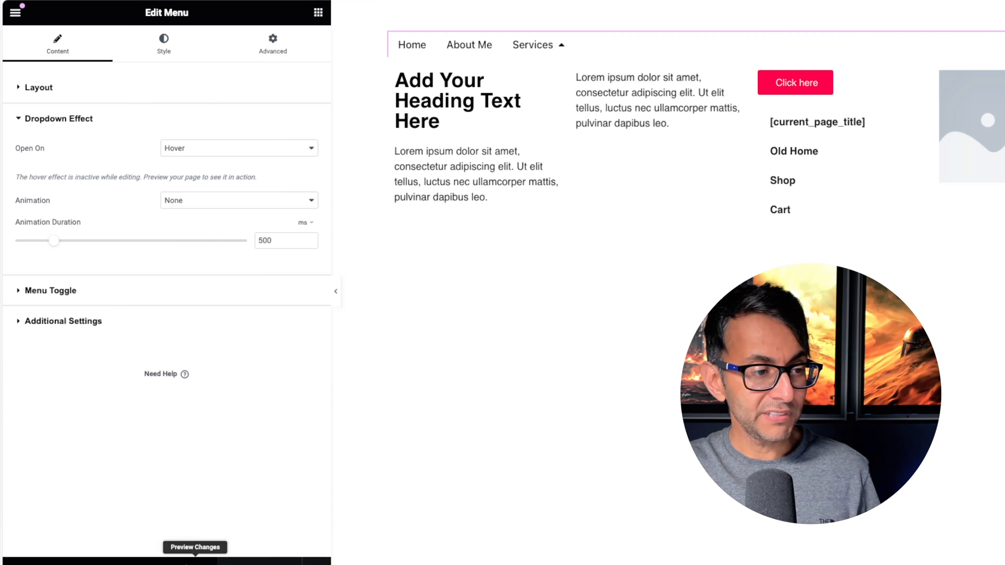
{"action": "left_click", "coordinate": [194, 546]}
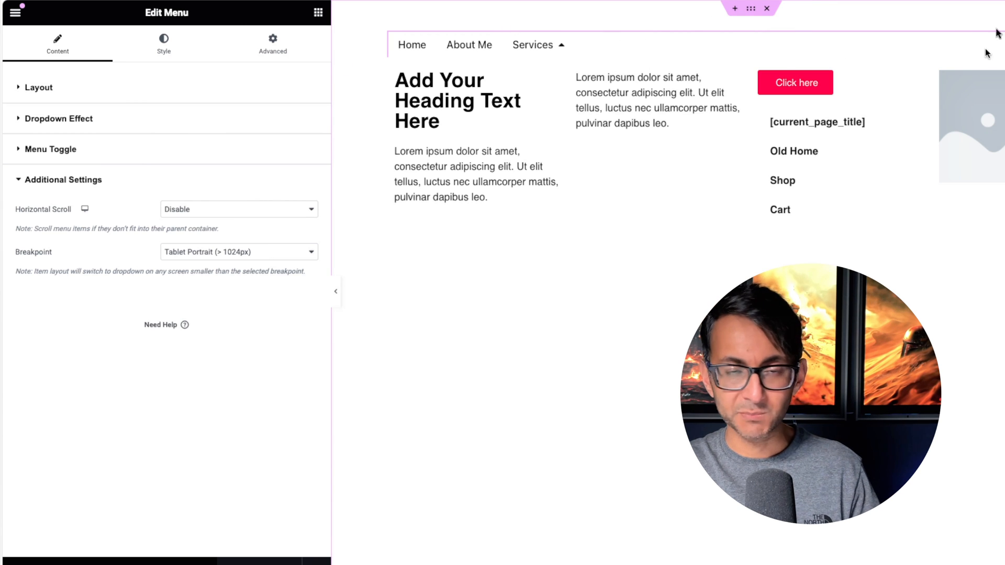
Step: Set Horizontal Scroll to Enable under Additional Settings and enter Responsive Mode
{"action": "left_click", "coordinate": [237, 209]}
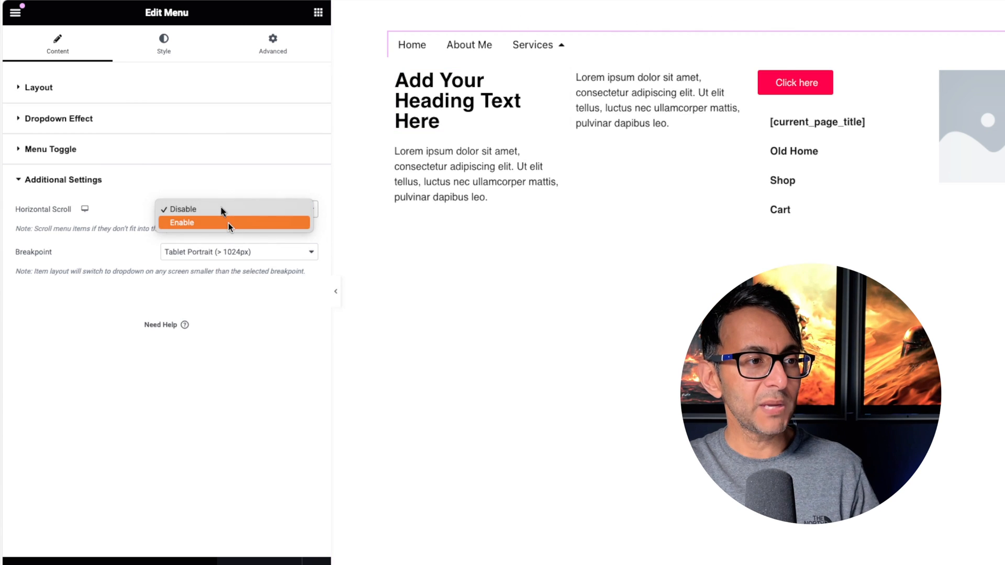
{"action": "left_click", "coordinate": [181, 222]}
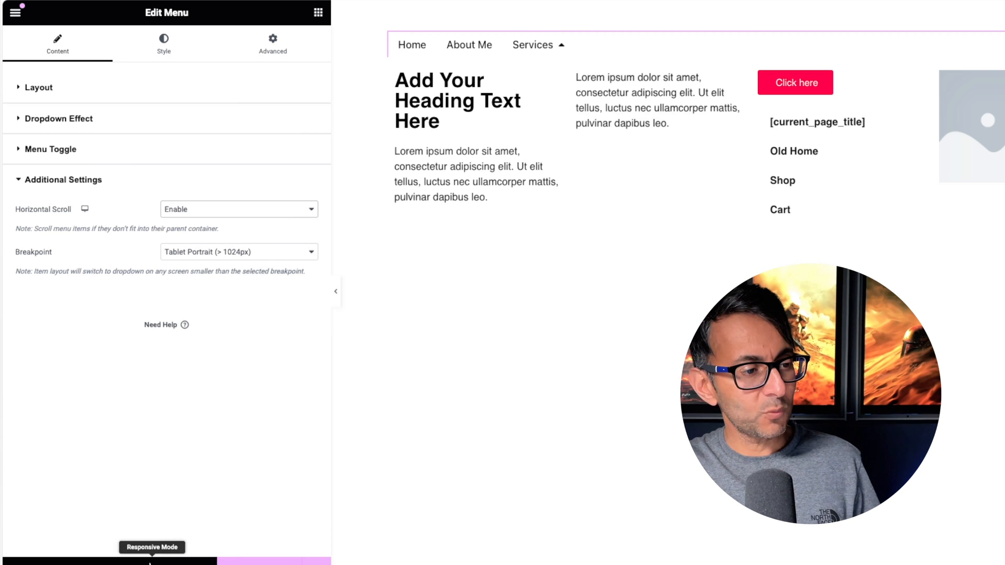
{"action": "left_click", "coordinate": [152, 546]}
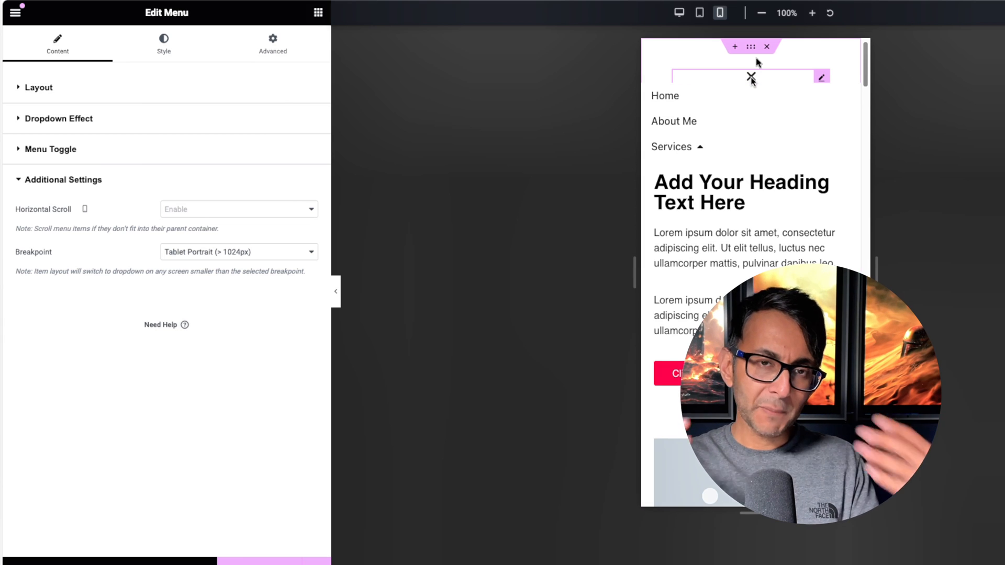
{"action": "mouse_move", "coordinate": [760, 77]}
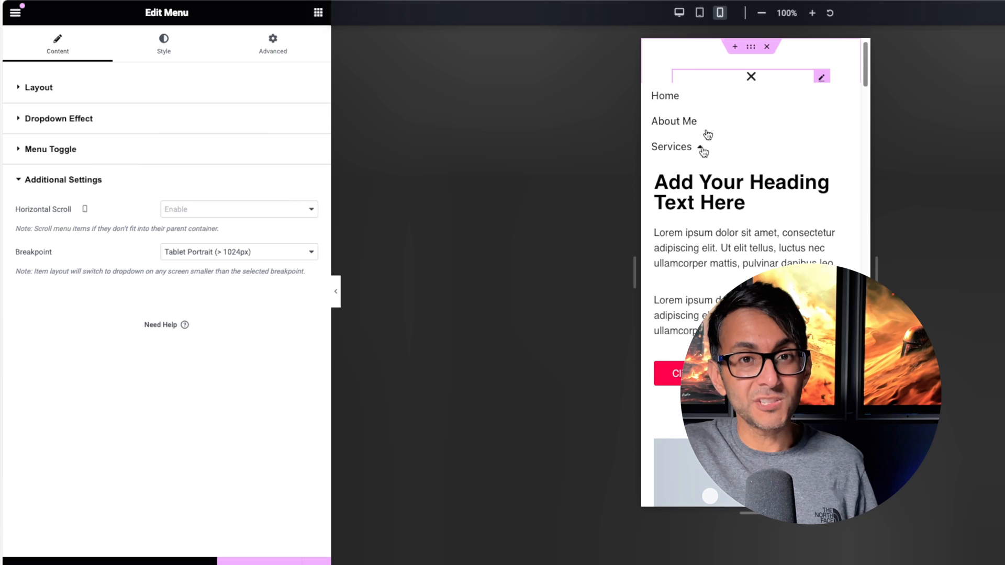
Step: Expand the Services submenu in the mobile-sized preview
{"action": "left_click", "coordinate": [679, 12]}
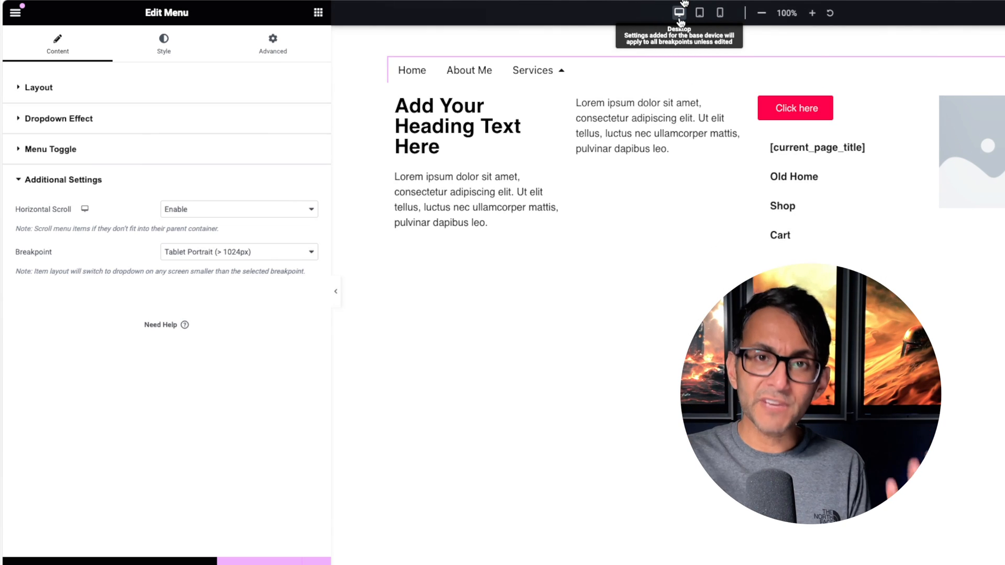
Step: Switch back to the Desktop preview and the menu's Content settings
{"action": "left_click", "coordinate": [164, 44]}
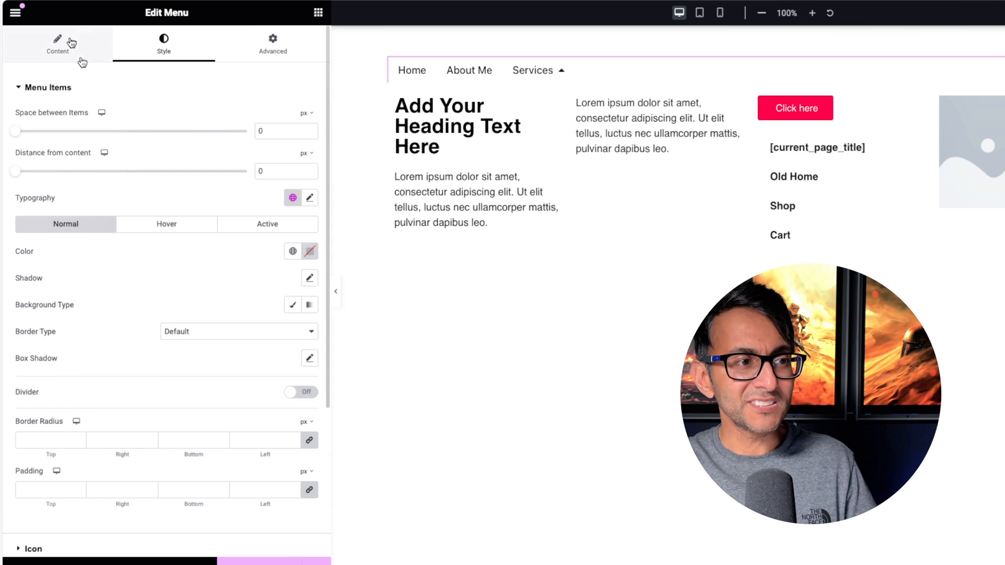
{"action": "left_click", "coordinate": [58, 45]}
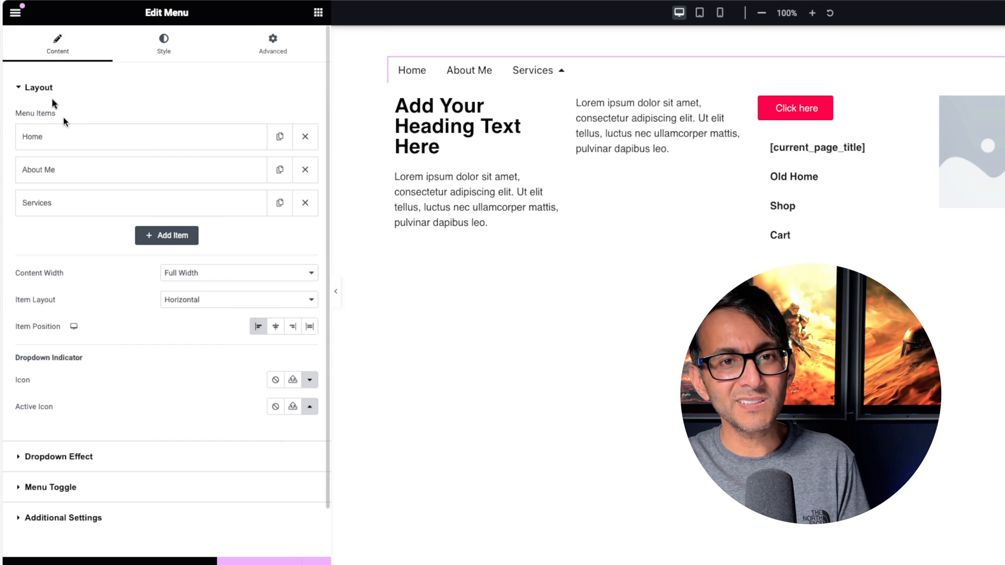